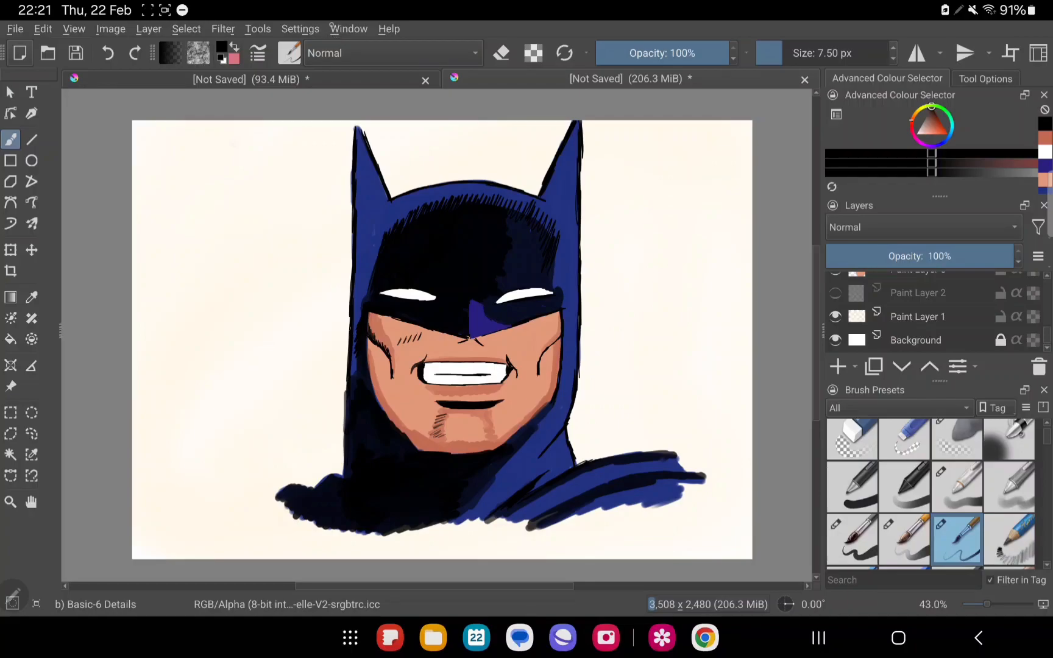
# Adjust the view and window options before working on the layers
pyautogui.click(348, 28)
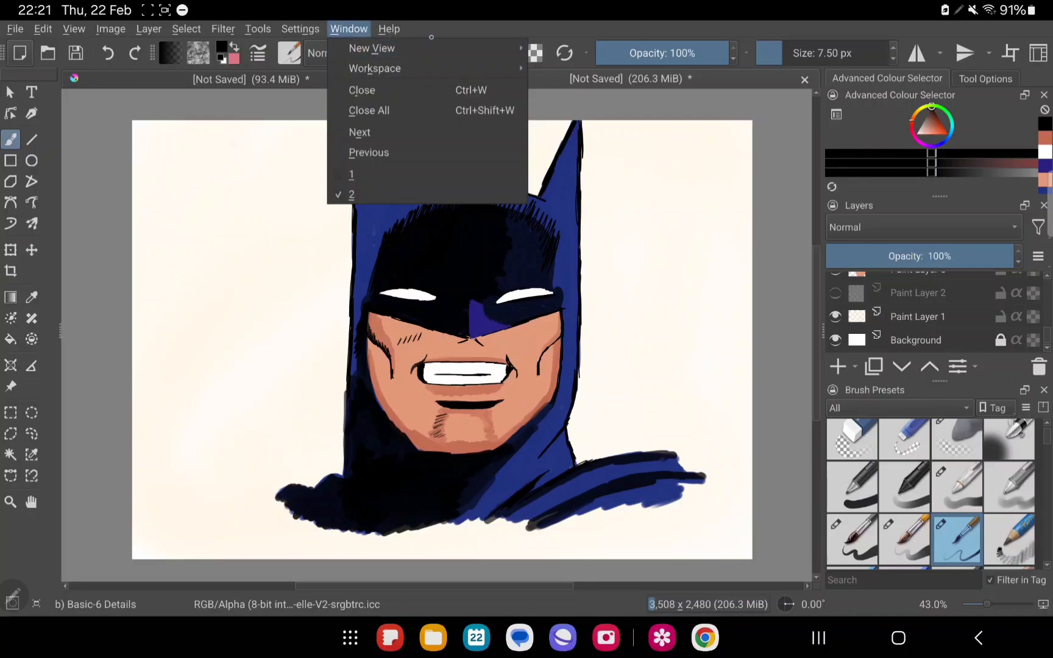
pyautogui.moveTo(372, 48)
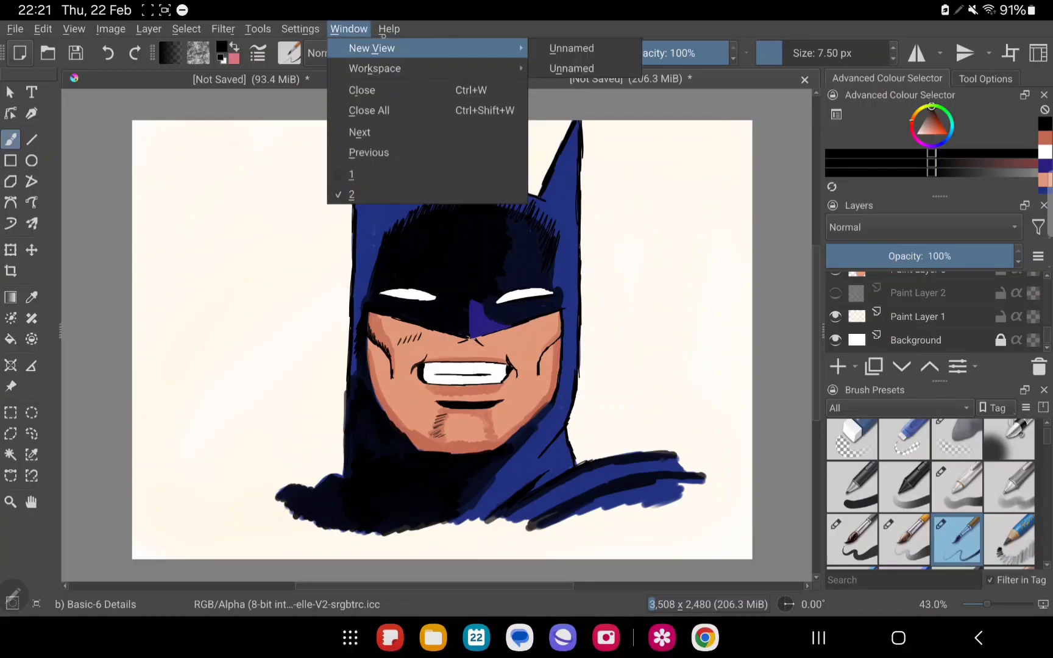
pyautogui.click(223, 28)
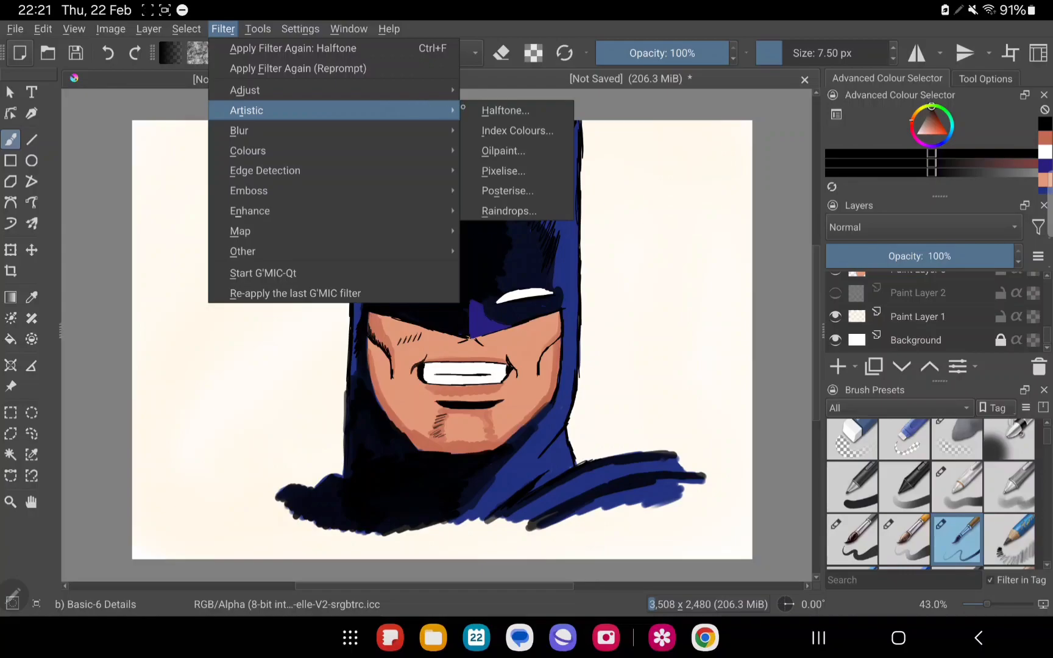
pyautogui.click(505, 110)
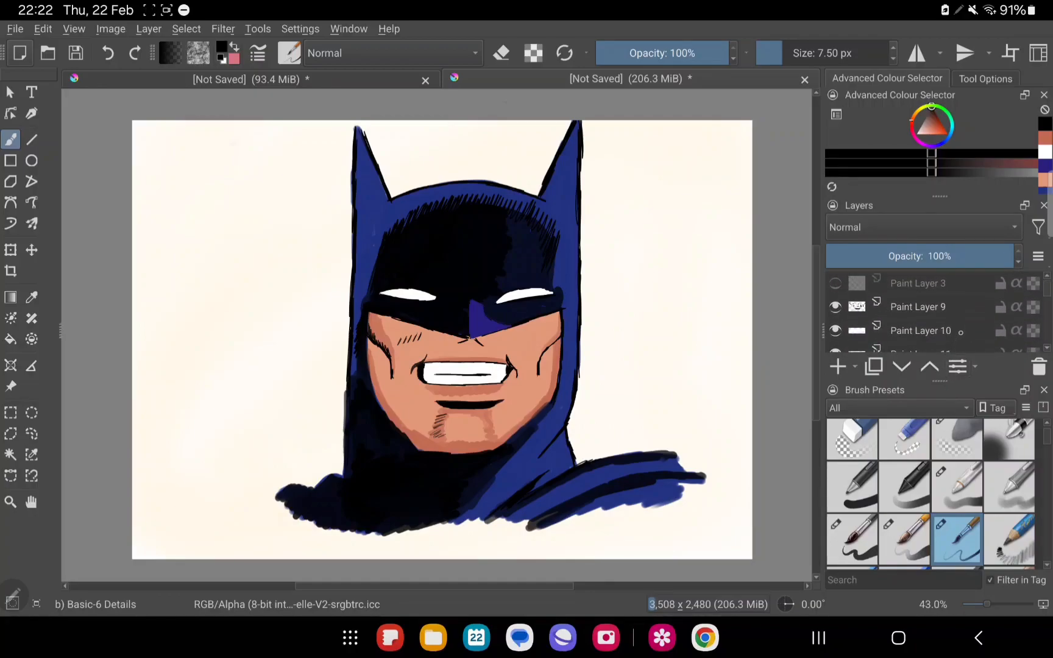
# Merge the upper paint layers down into Paint Layer 1 with Merge with Layer Below
pyautogui.click(917, 307)
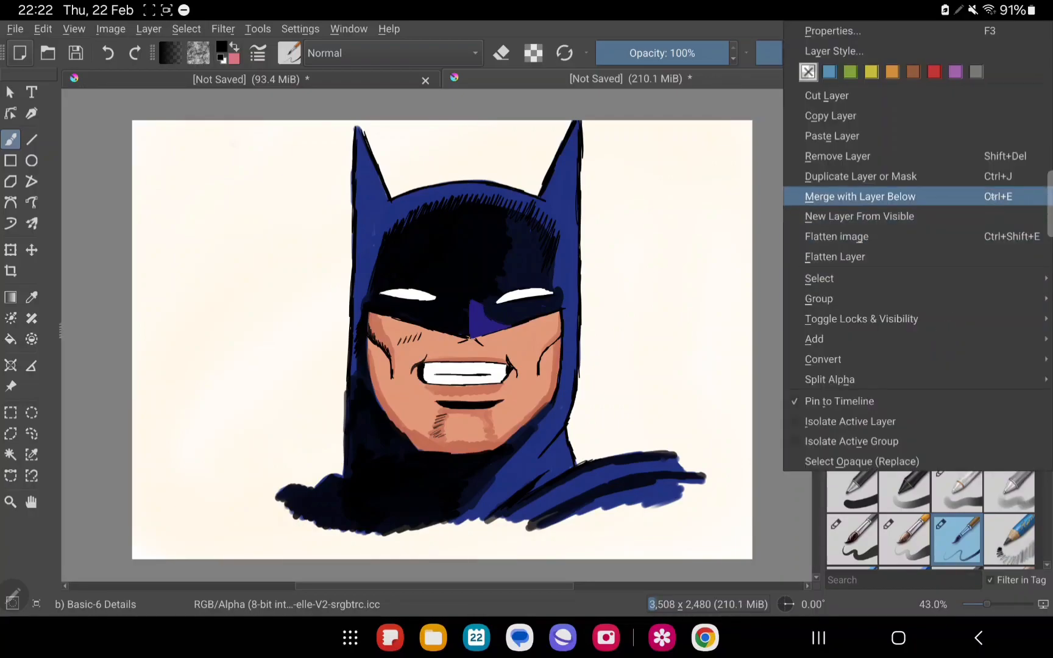
pyautogui.moveTo(859, 216)
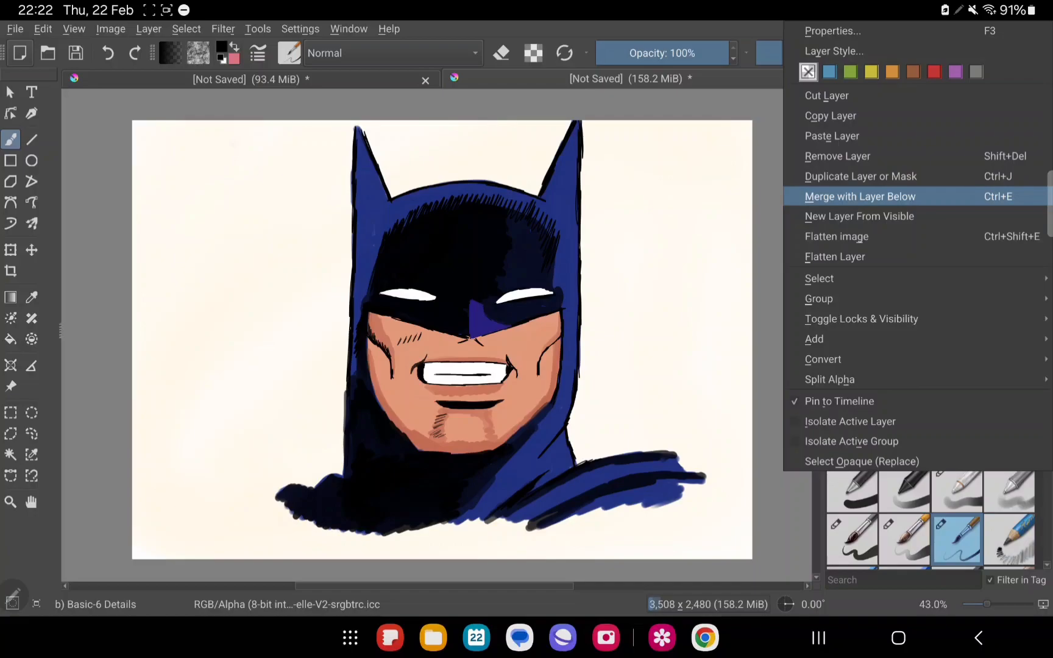
pyautogui.click(860, 196)
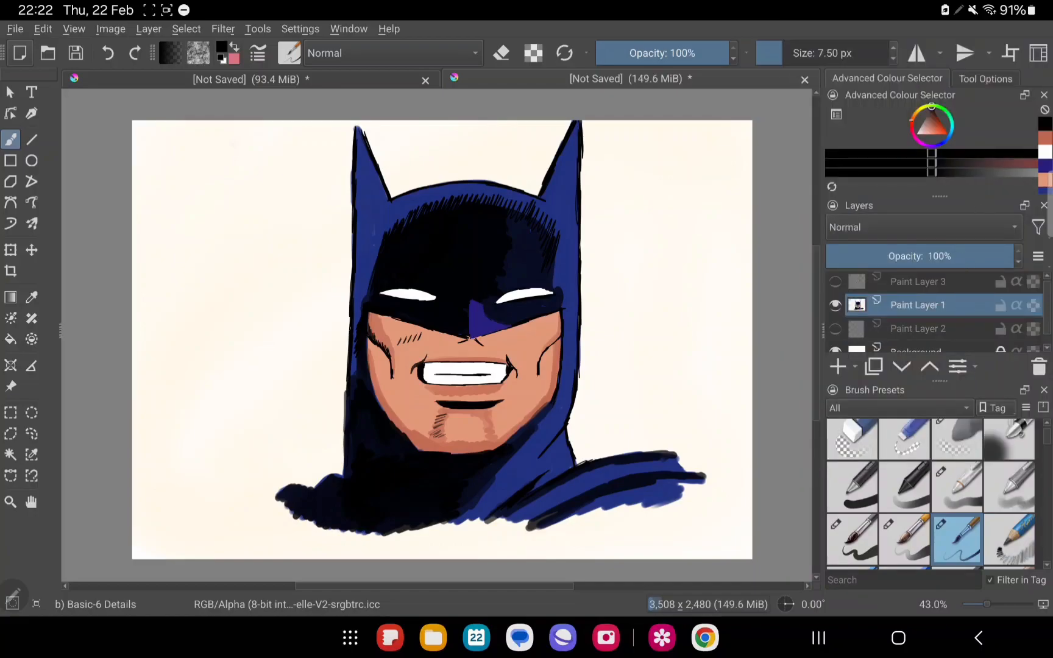
pyautogui.click(223, 28)
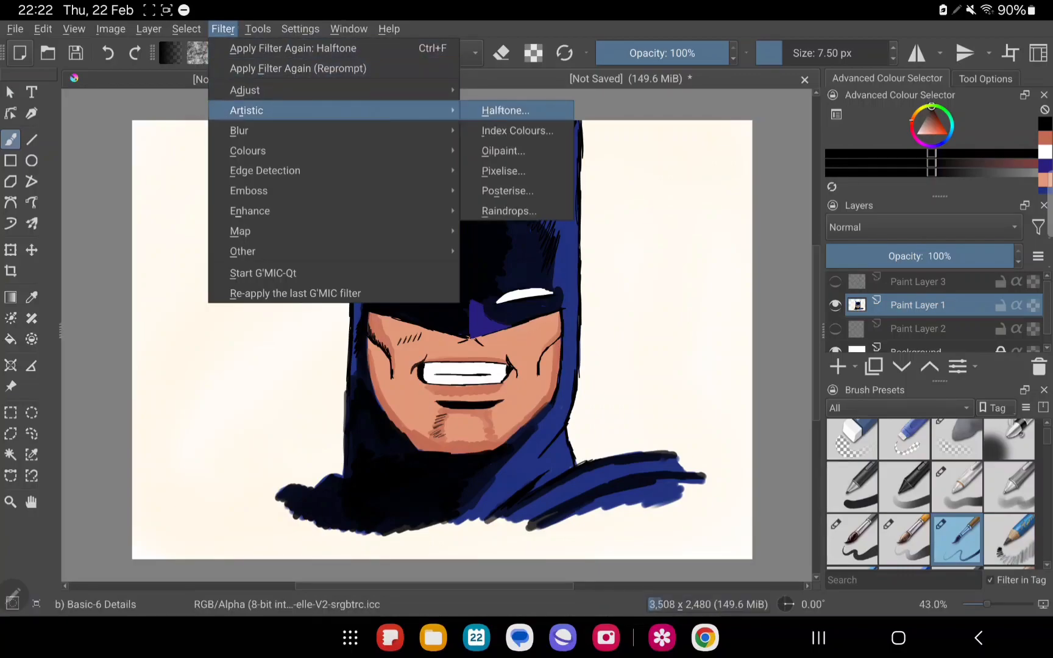
# Start the Halftone filter on the Batman head in Independent Channels mode
pyautogui.click(504, 110)
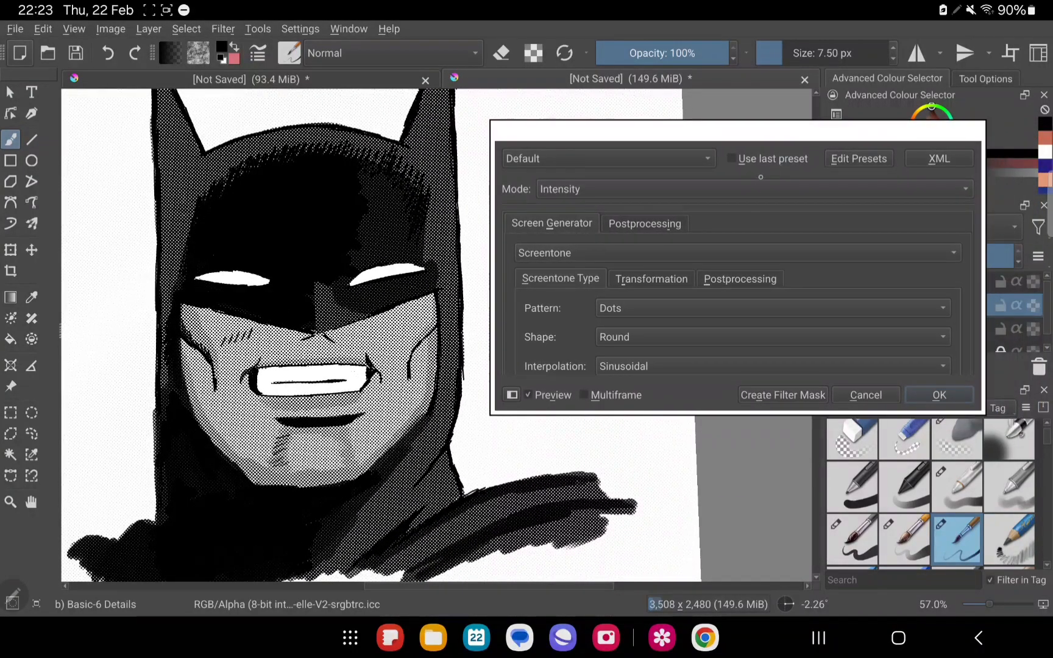
pyautogui.click(752, 189)
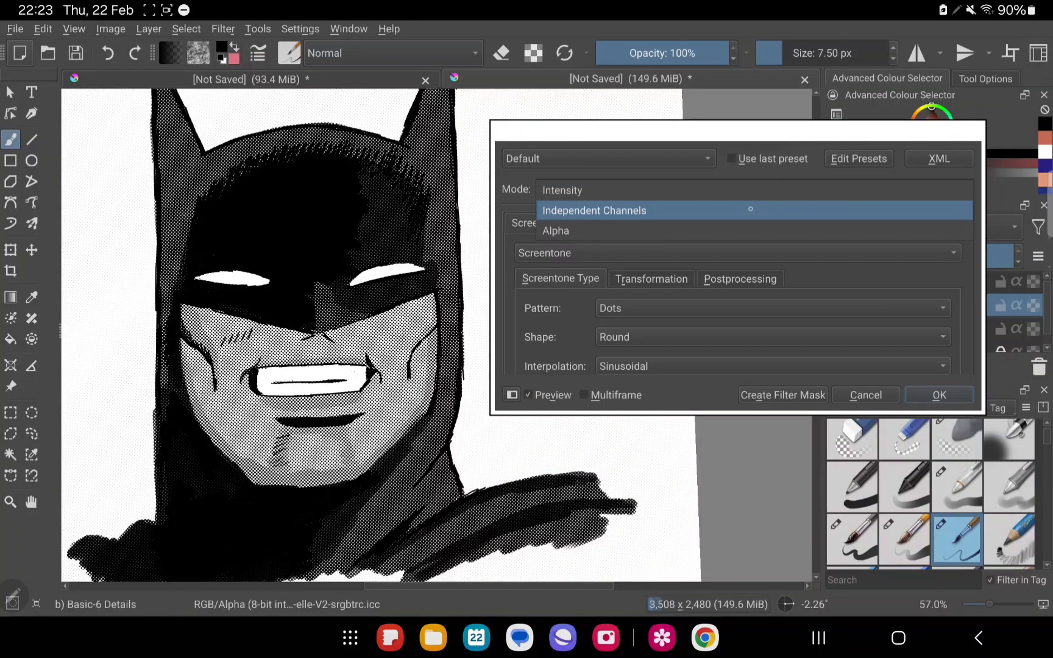
pyautogui.click(594, 210)
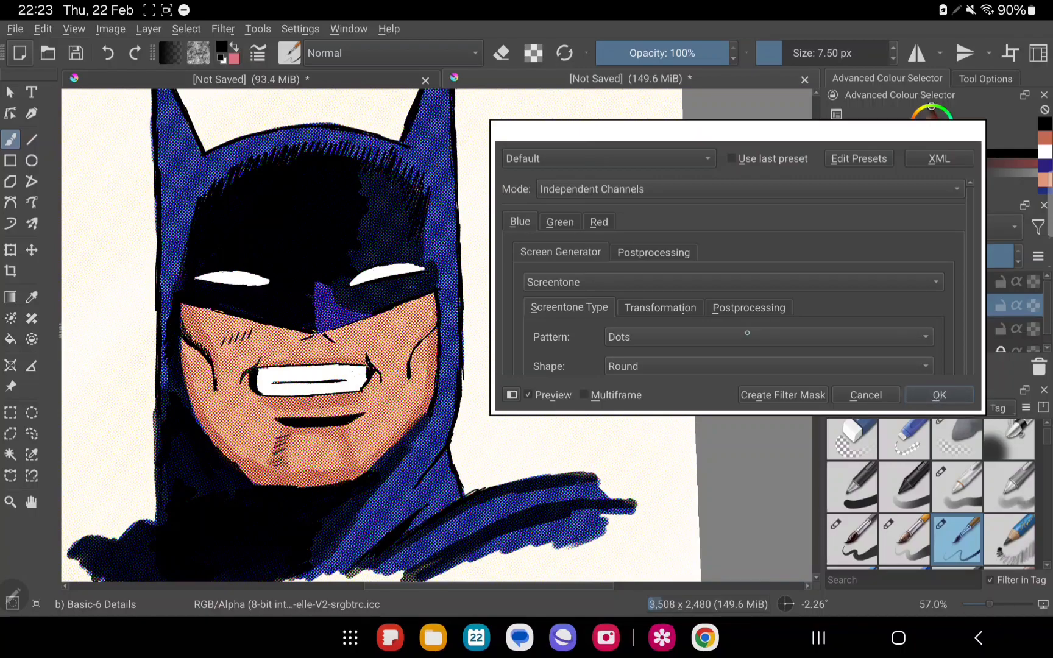
# Try Lines, Ellipse and Diamond patterns for the blue channel, settling on round dots
pyautogui.click(765, 337)
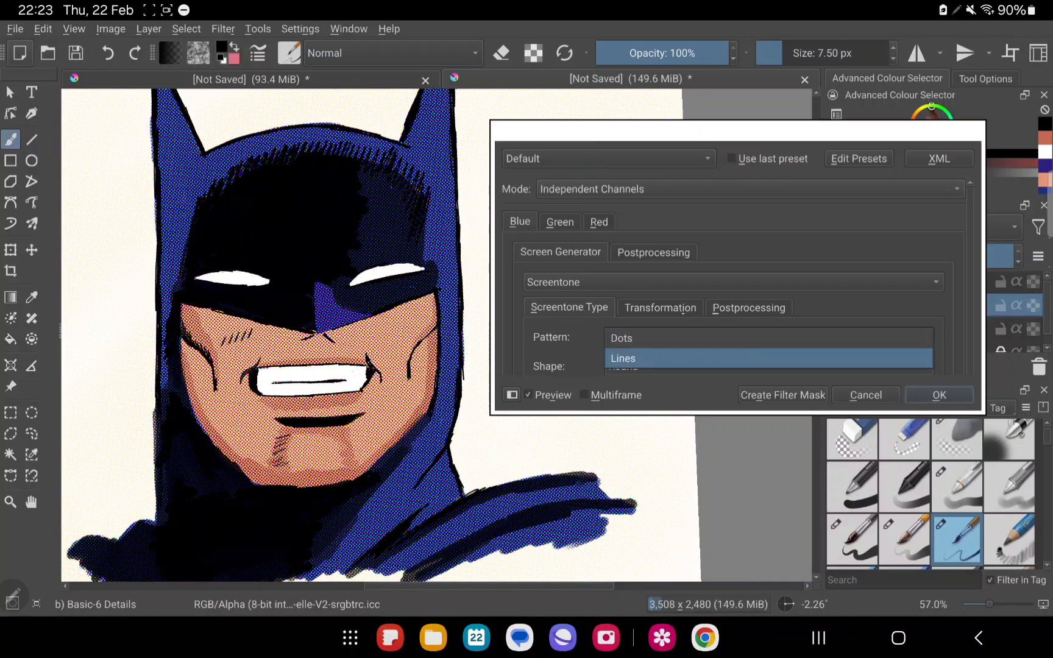
pyautogui.click(623, 359)
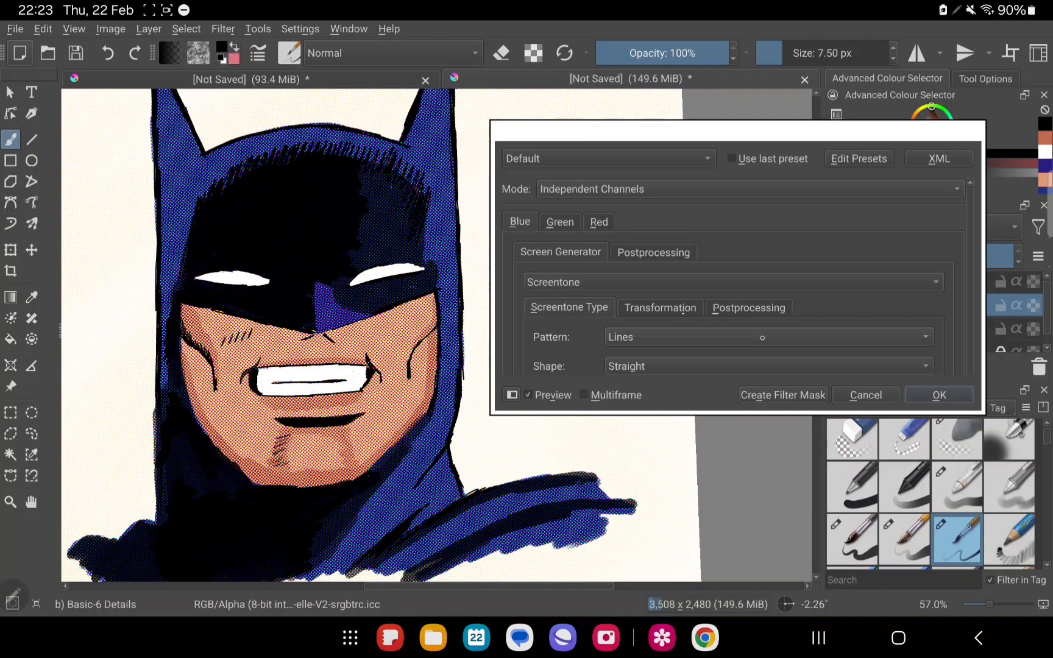
pyautogui.click(765, 337)
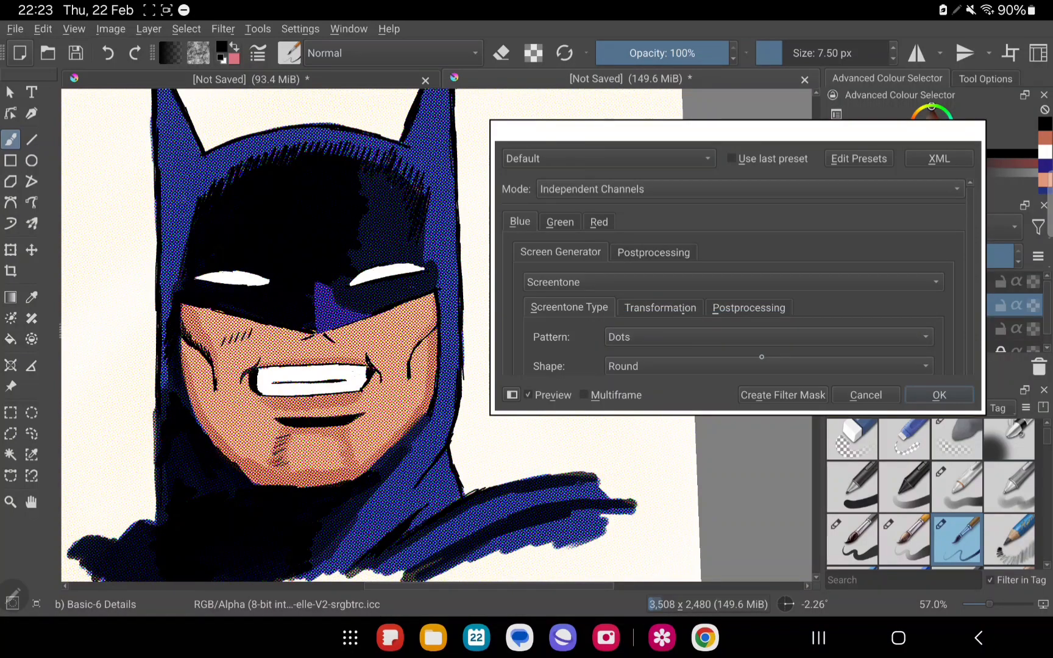
pyautogui.click(765, 366)
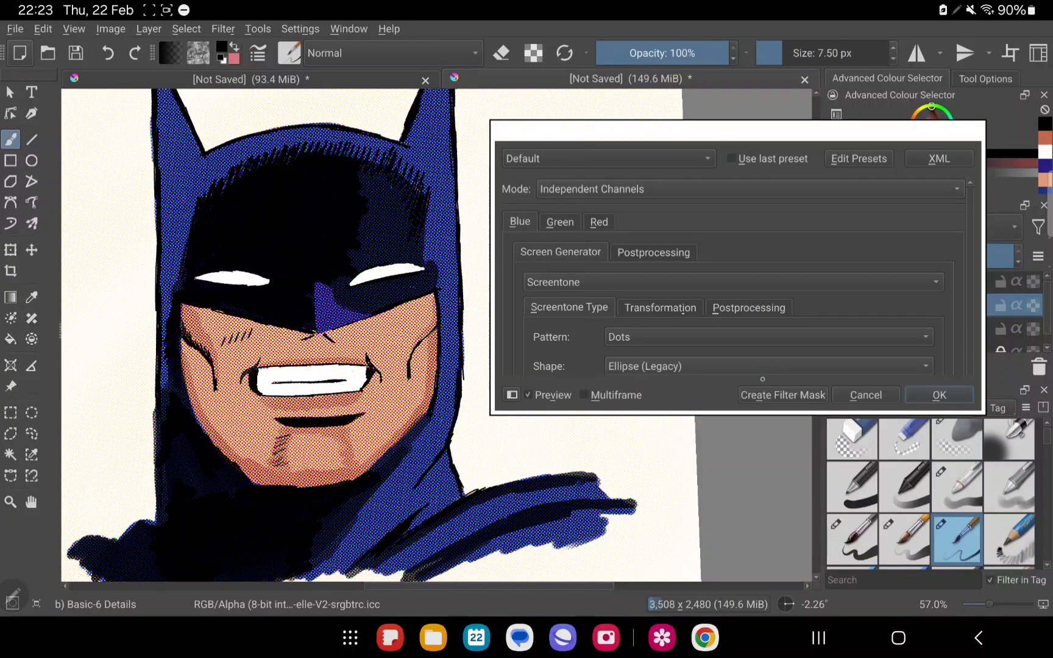
pyautogui.click(767, 366)
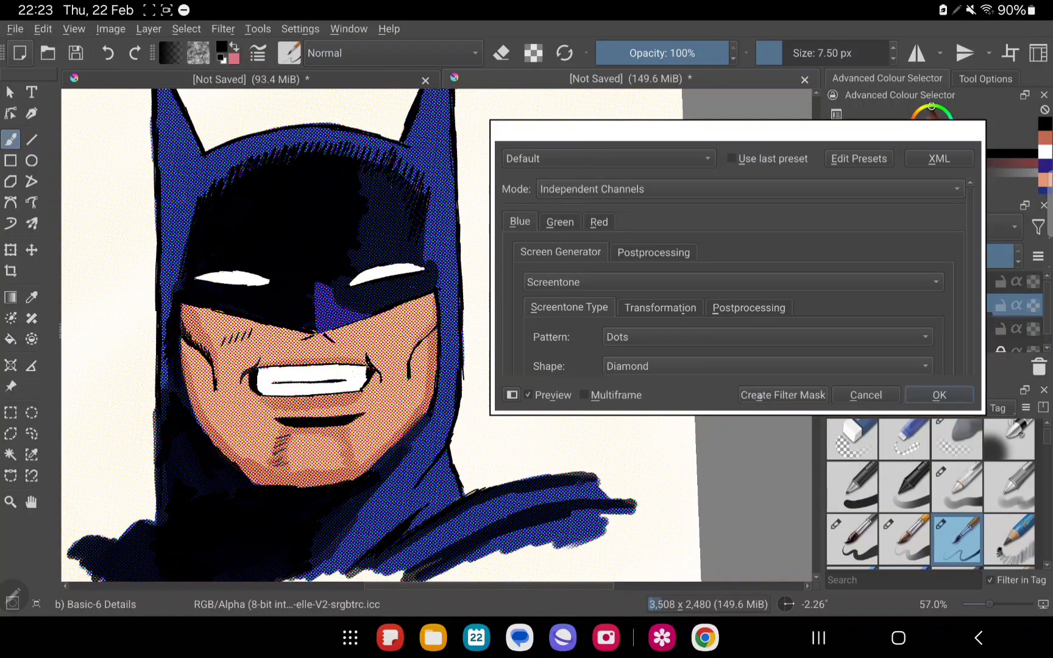
pyautogui.click(764, 366)
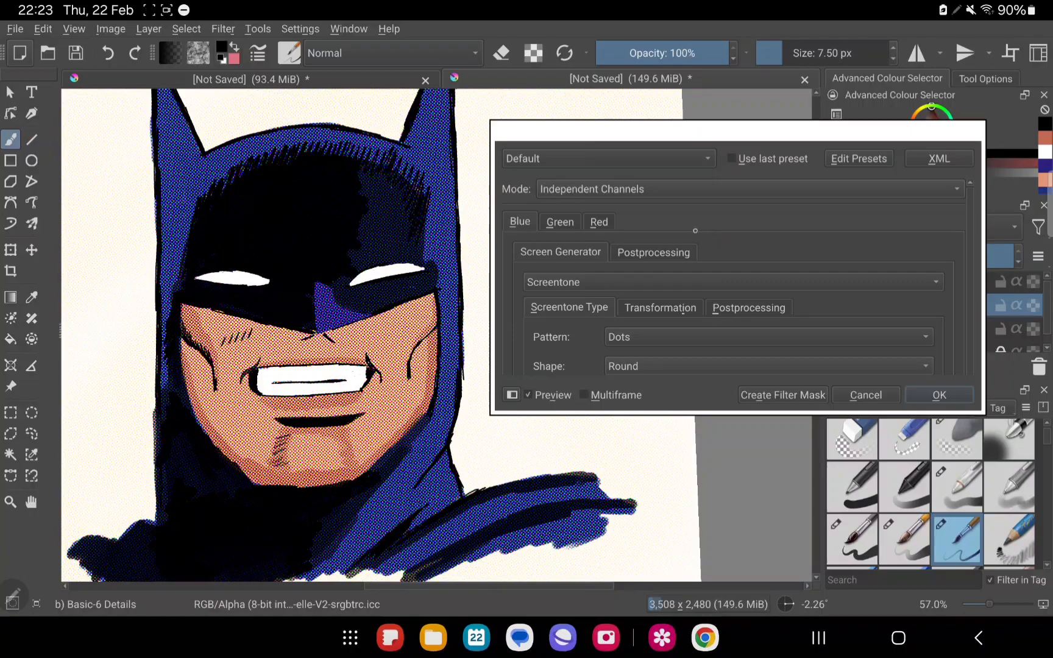
# Raise the blue channel's postprocessing hardness to about 74.70%
pyautogui.click(652, 252)
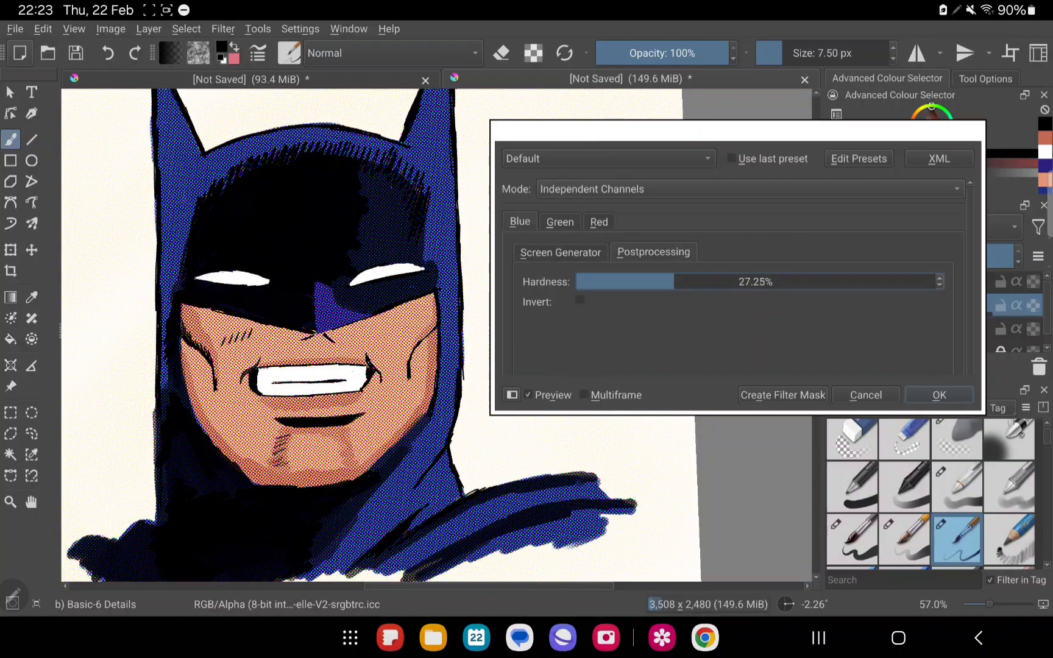
pyautogui.moveTo(671, 282); pyautogui.dragTo(840, 282)
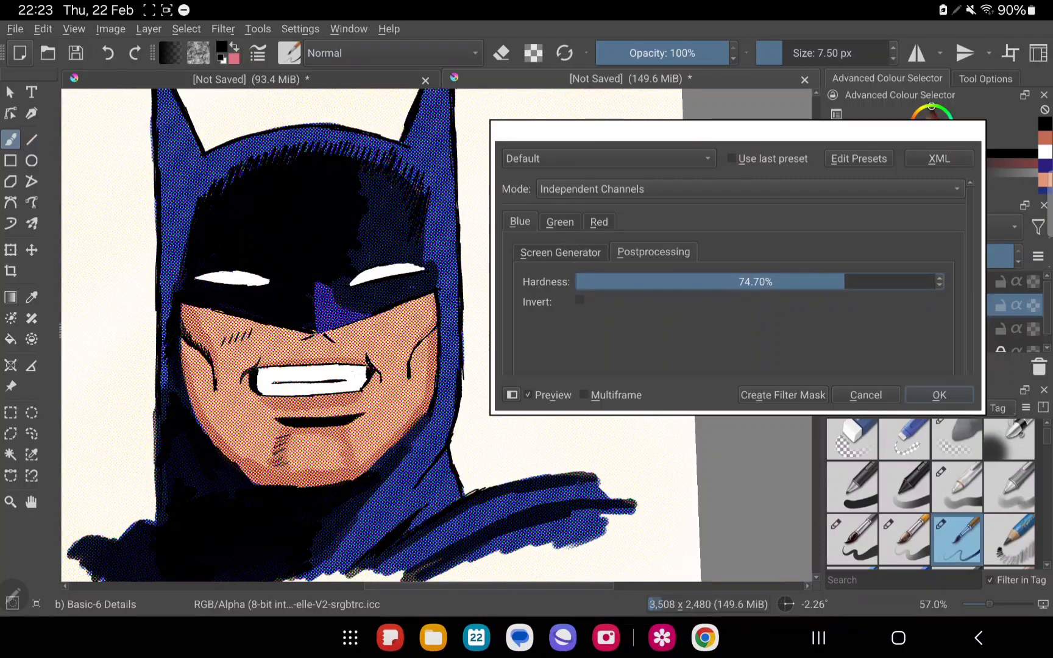
pyautogui.click(560, 252)
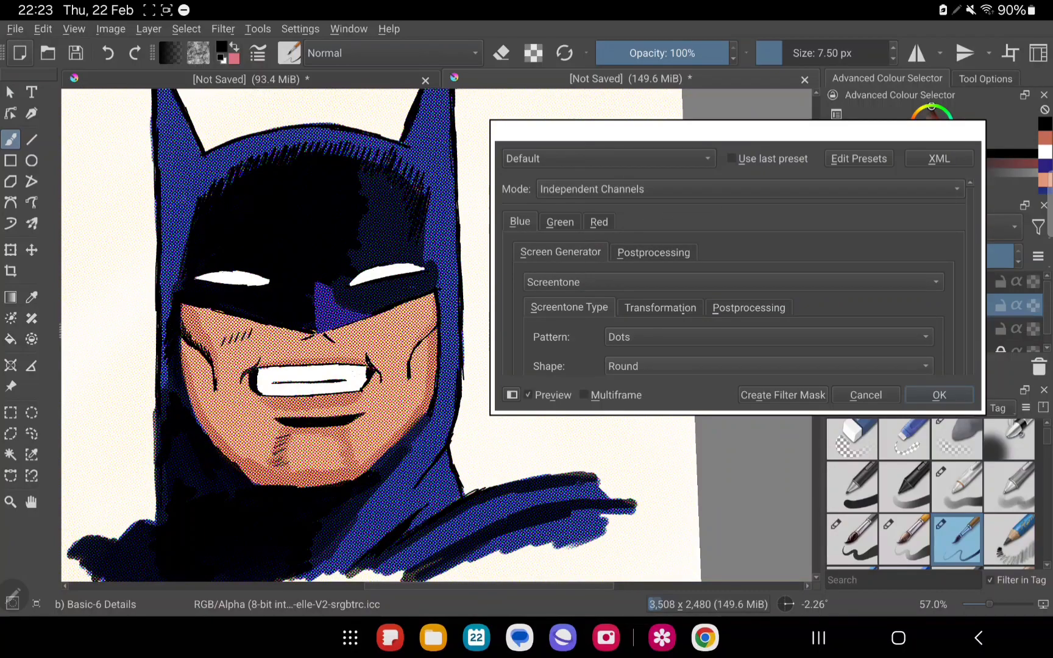
pyautogui.moveTo(661, 231)
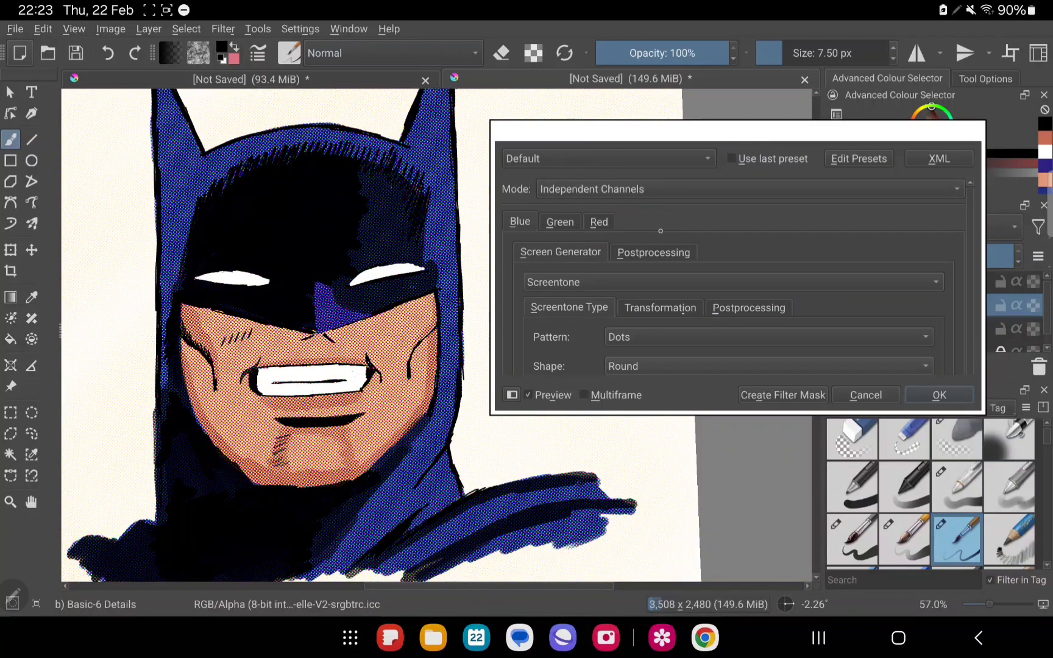
# Try Alpha mode, return to Independent Channels and apply the colour halftone
pyautogui.click(747, 189)
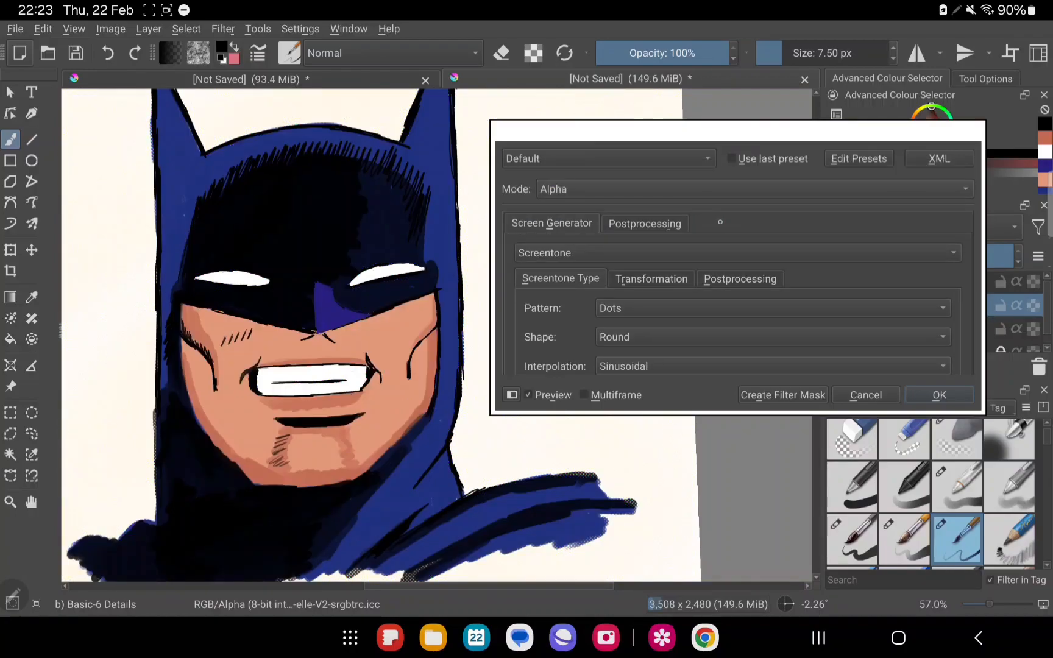
pyautogui.click(752, 189)
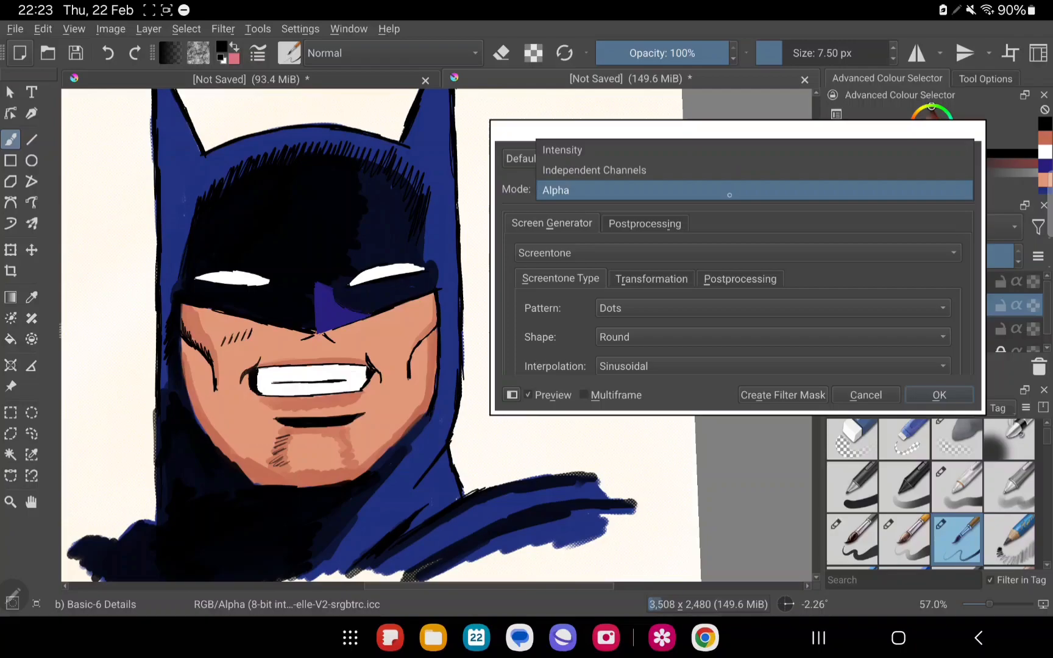
pyautogui.click(594, 169)
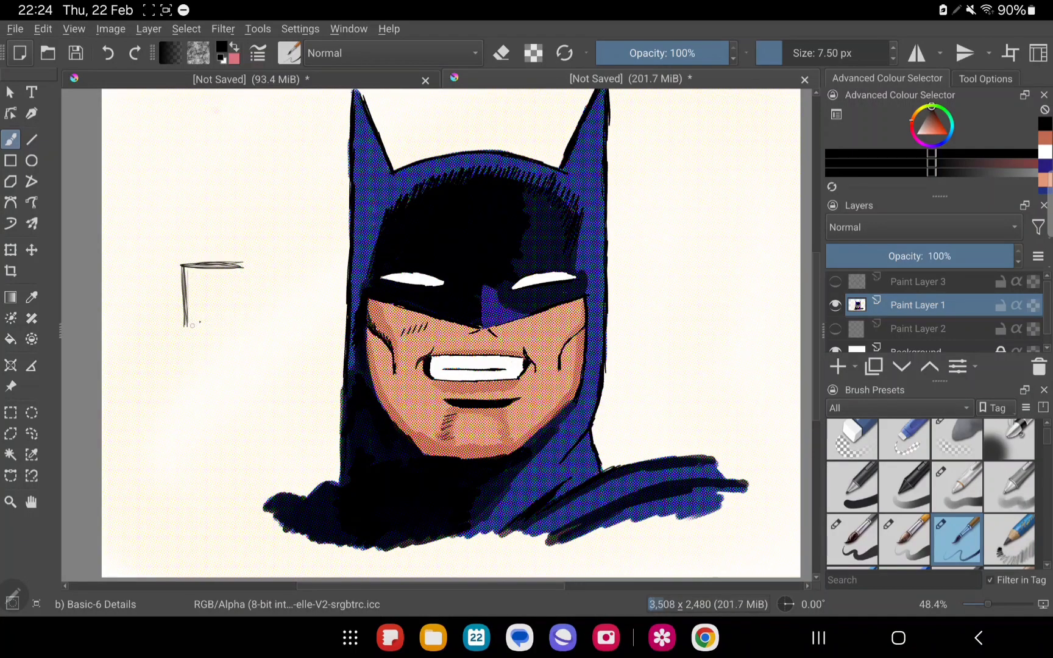
# Finish the sketched box and draw a green checkmark across it beside the head
pyautogui.moveTo(242, 262); pyautogui.dragTo(182, 322)
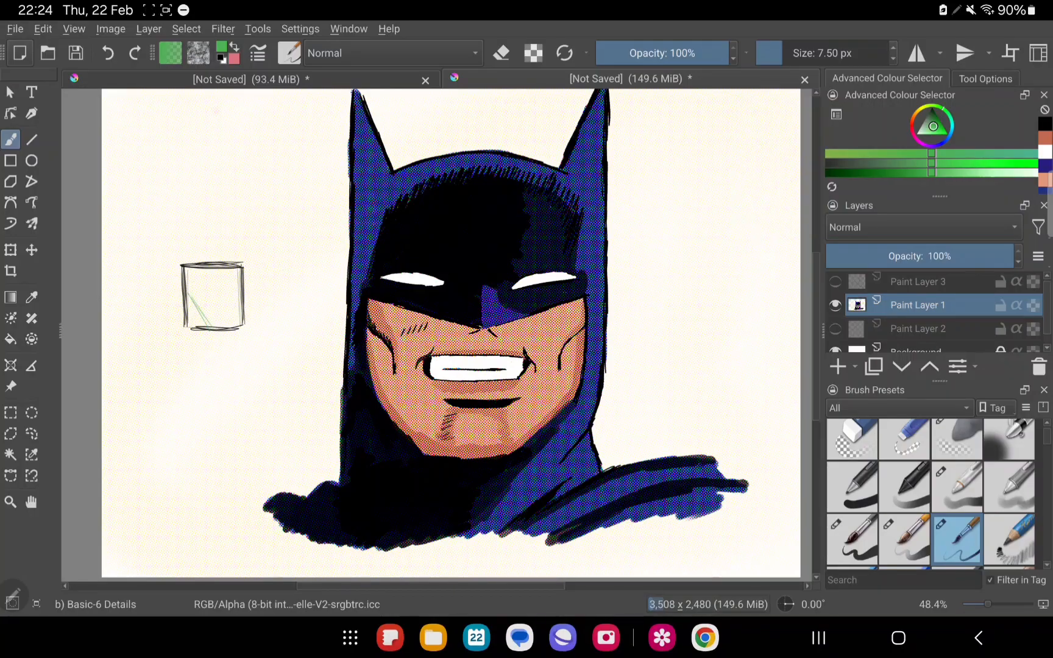
pyautogui.moveTo(208, 315); pyautogui.dragTo(269, 232)
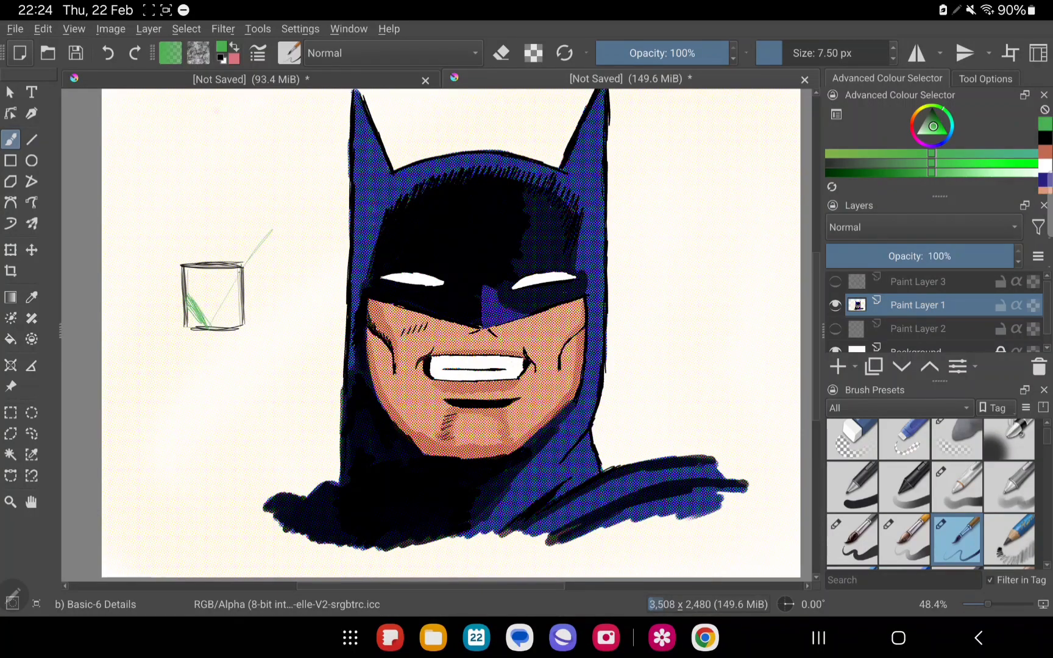
pyautogui.moveTo(195, 322); pyautogui.dragTo(289, 226)
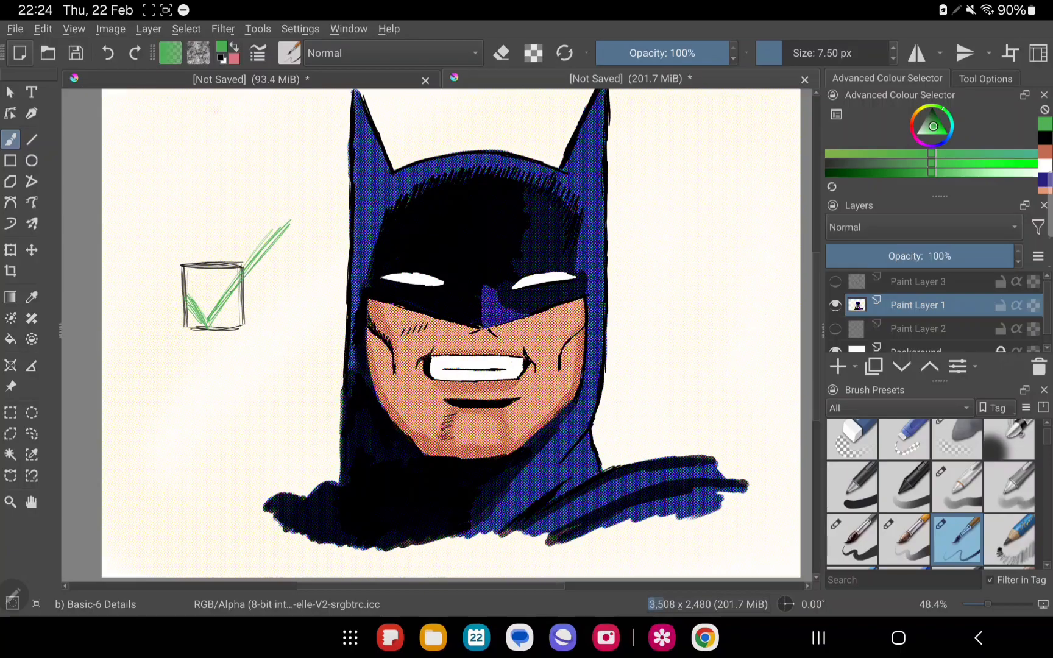